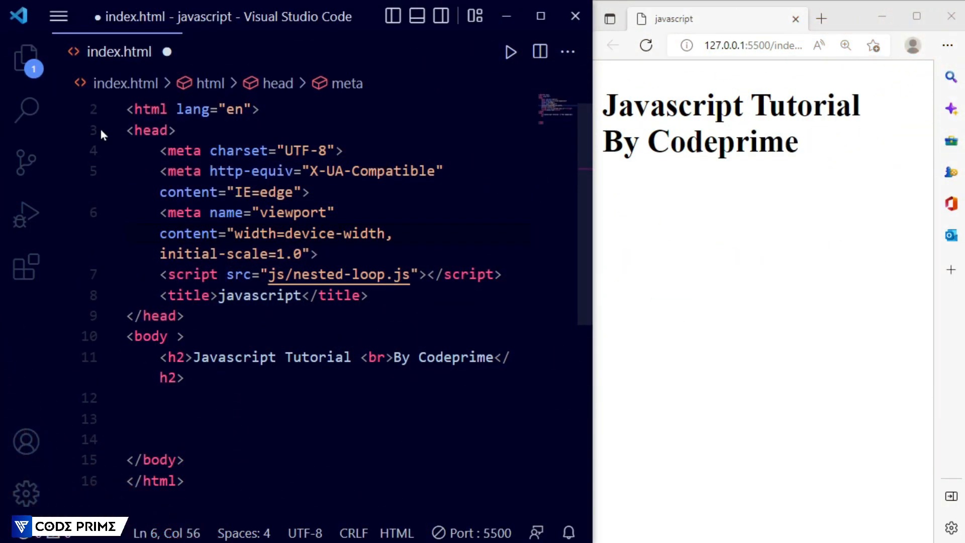
Step: Create sort-and-reverse.js in the js folder from the Explorer and open it
click(24, 58)
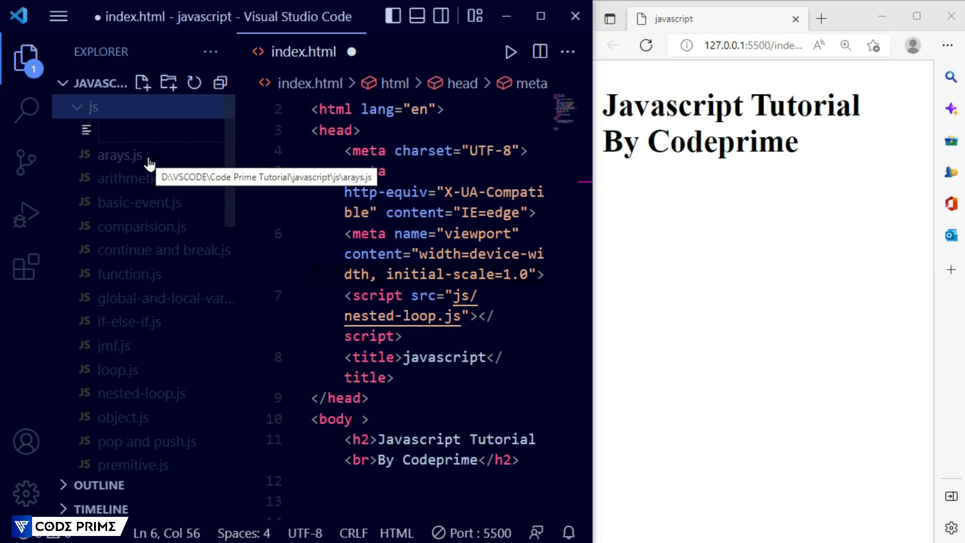
text(sort)
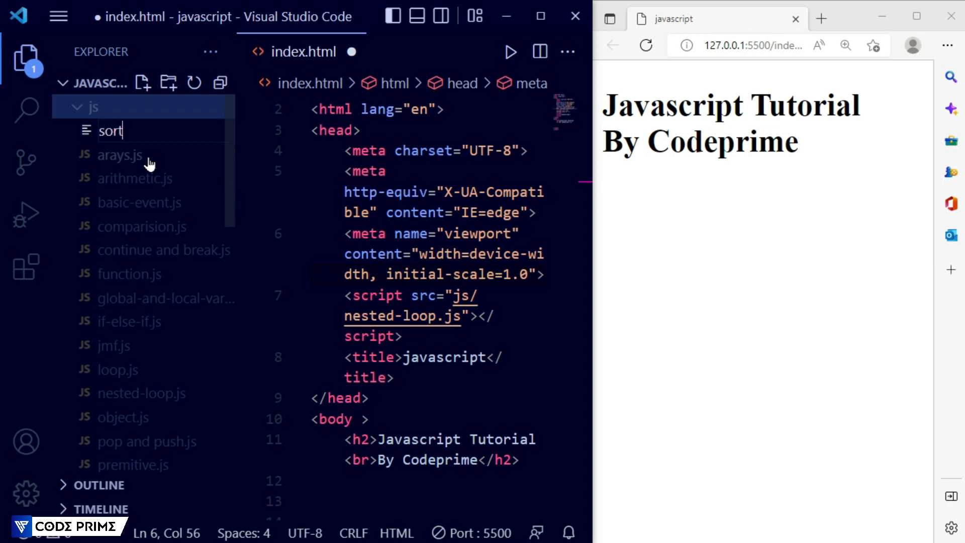
text(.js)
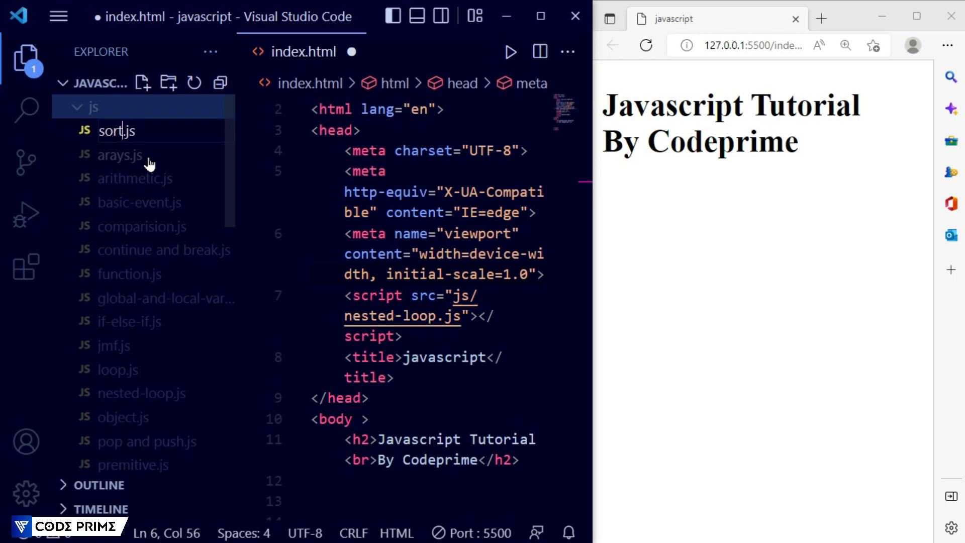
text(-anj)
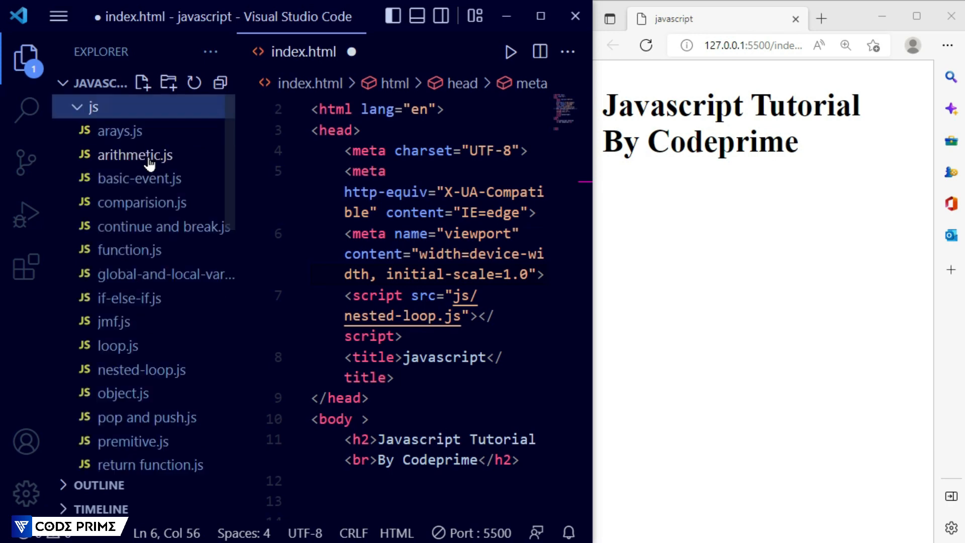
click(158, 284)
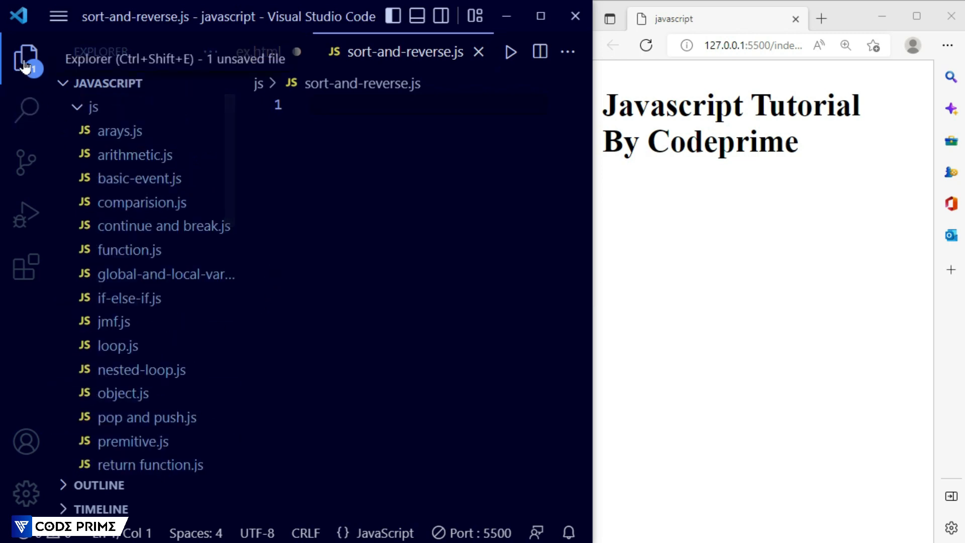
Step: Set index.html's script src to js/sort-and-reverse.js, comment out the h2 heading and save
click(26, 59)
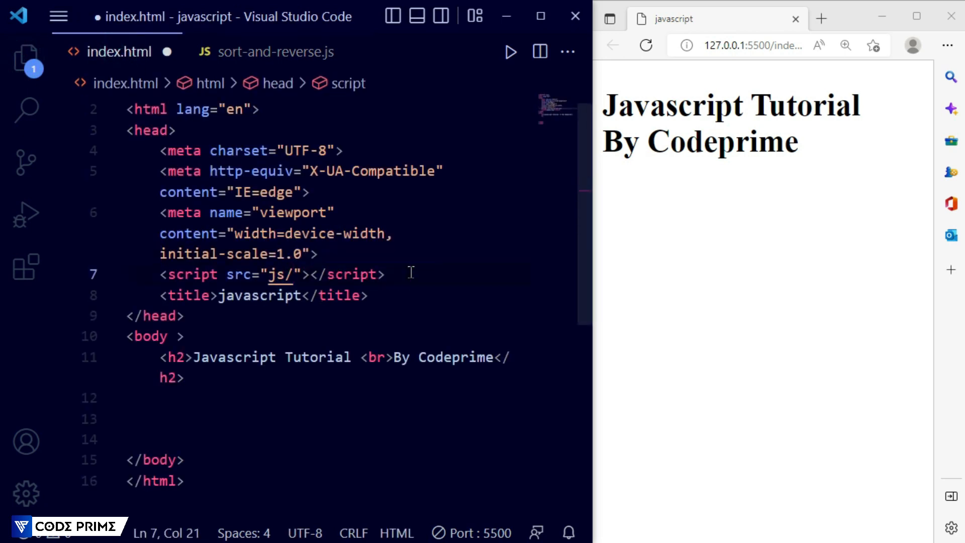
text(sort-and-reverse.js)
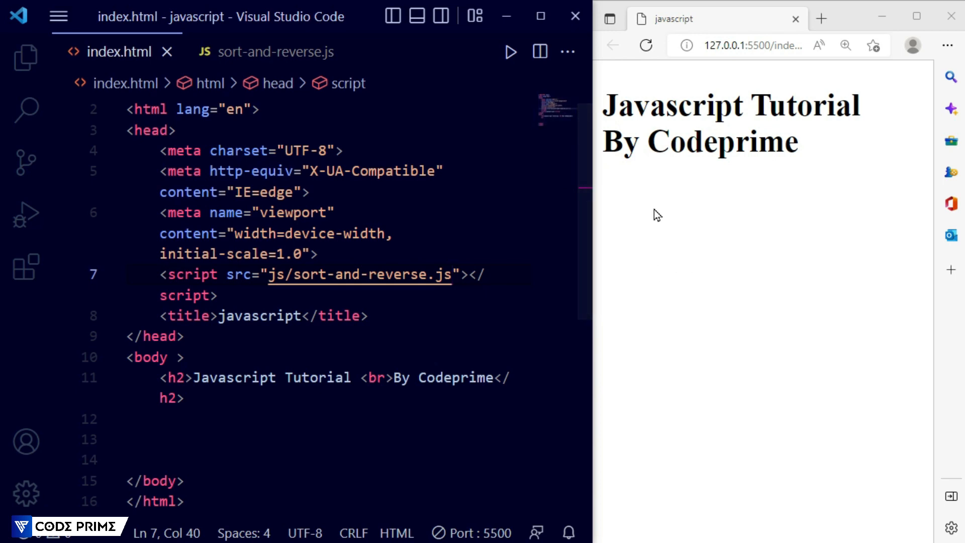
mouse_move(641, 226)
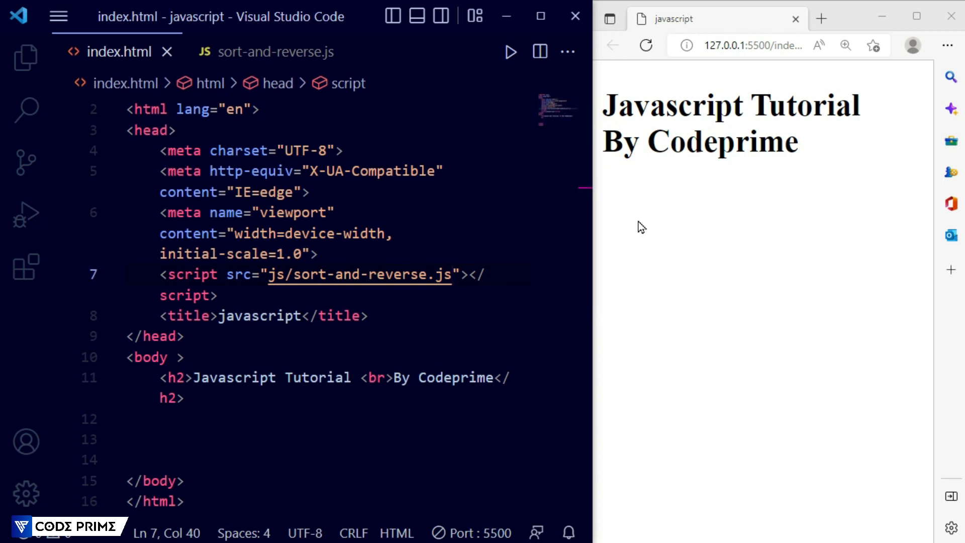
click(309, 191)
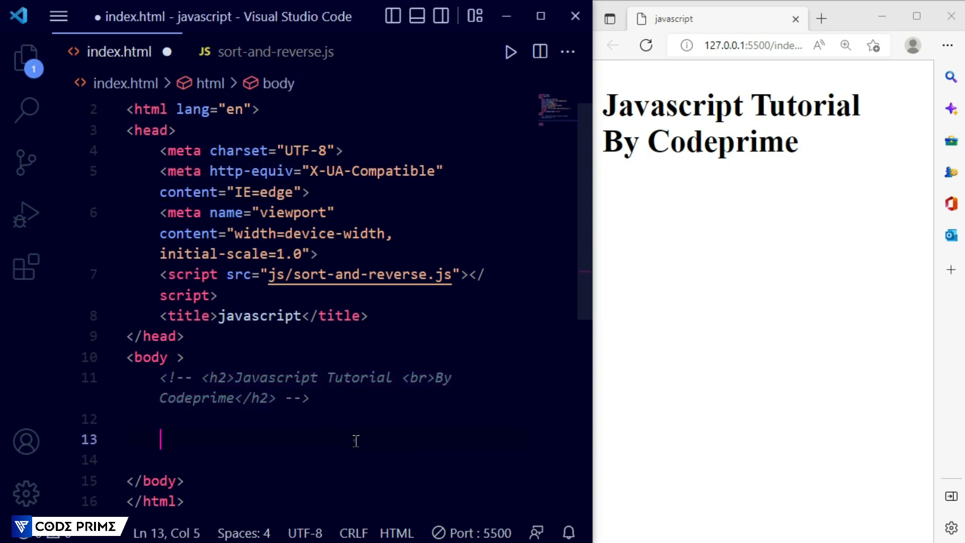
key(ctrl+s)
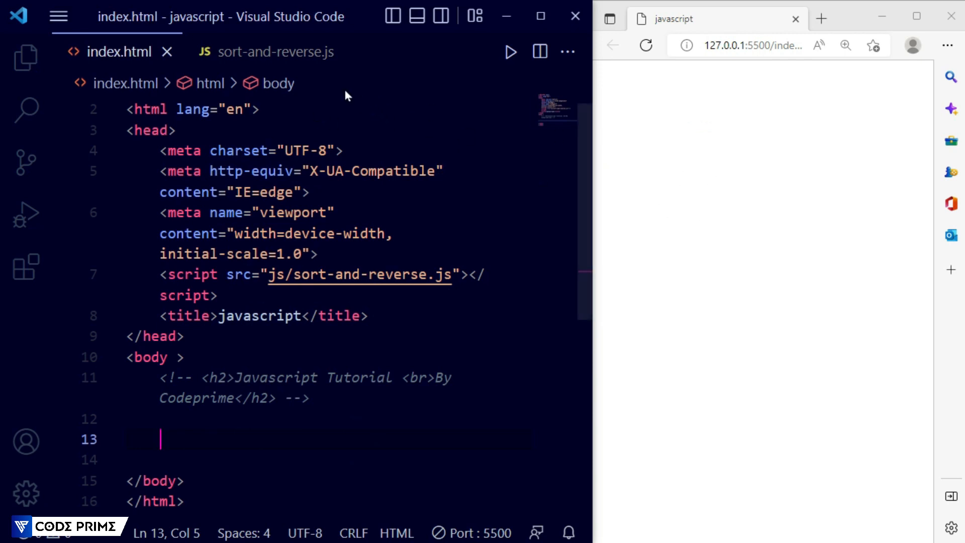
click(276, 51)
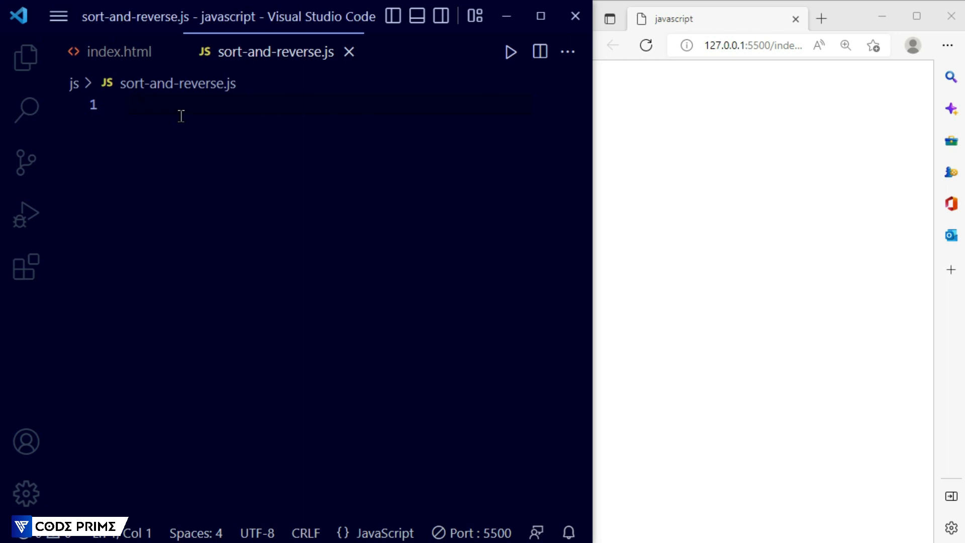
Step: Write var a = ["Hanif", "Rubia", "Hassan", "Abbas"]; retyping the names with straight quotes
text(Var a = ["Hanif", "Rubia", "Hassan", "Abbas"];)
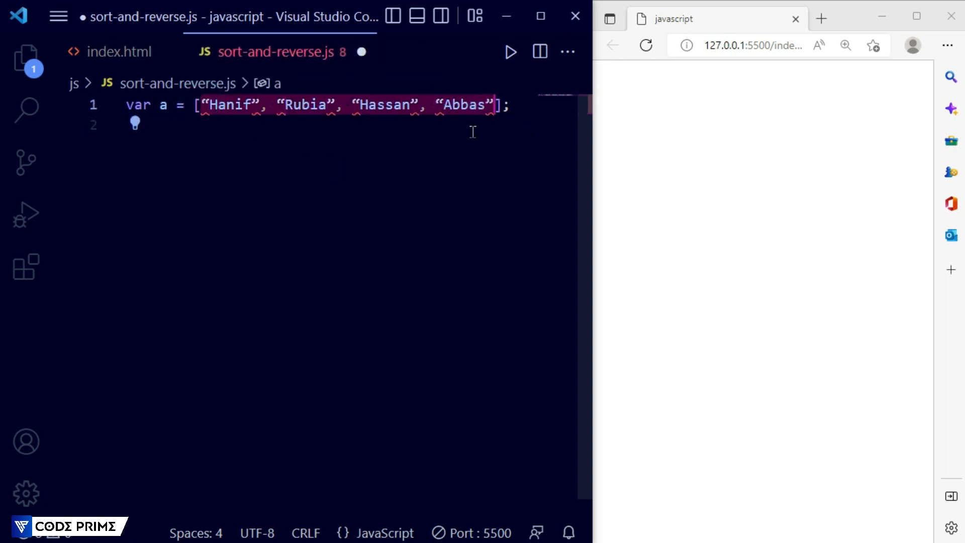
key(Delete)
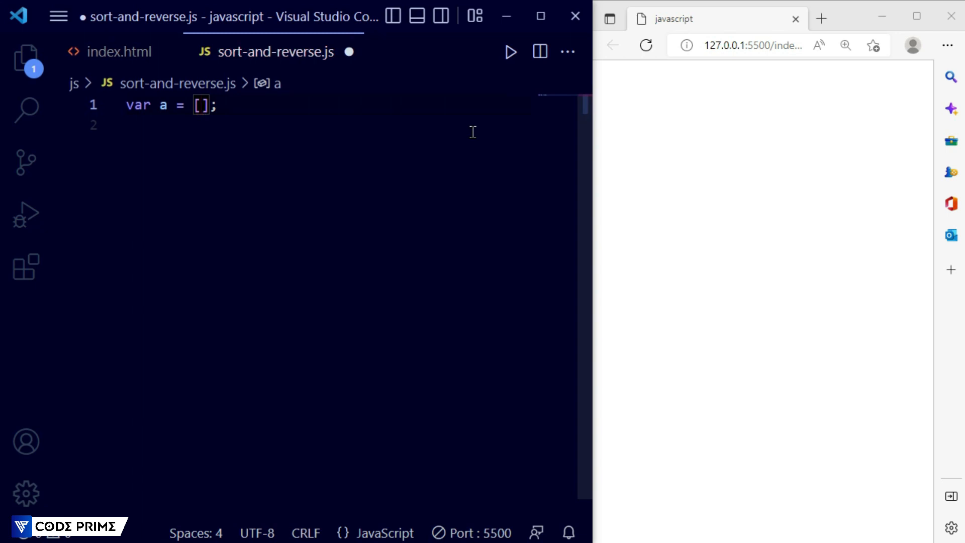
text(")
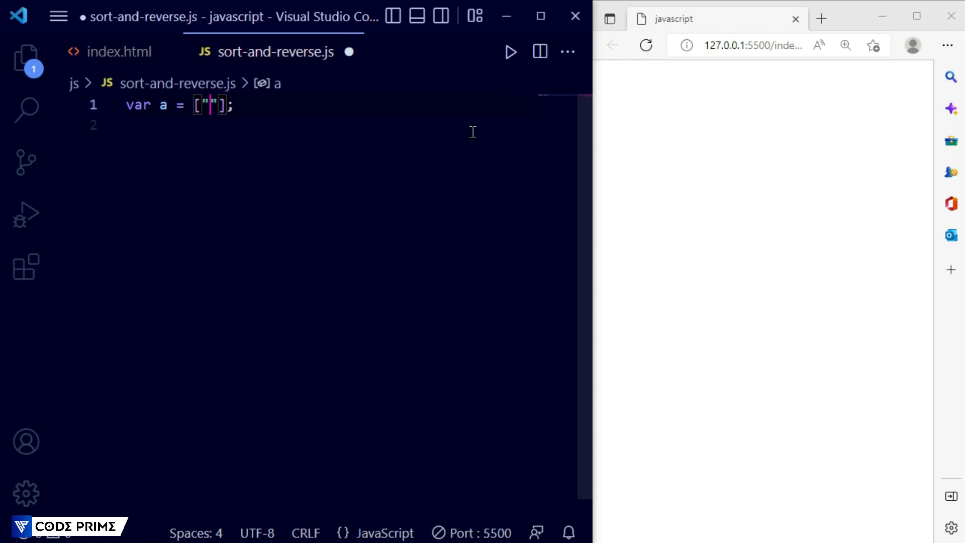
text(hanif)
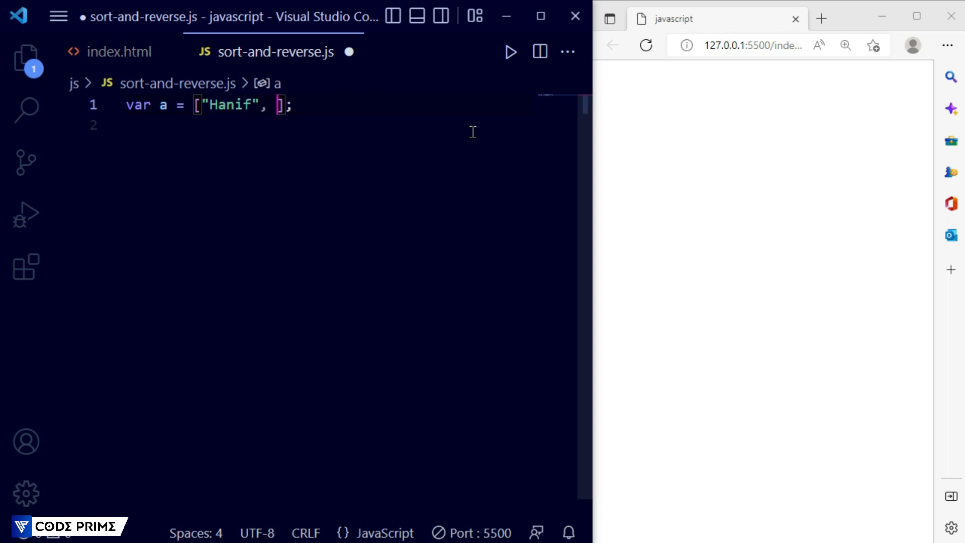
text("")
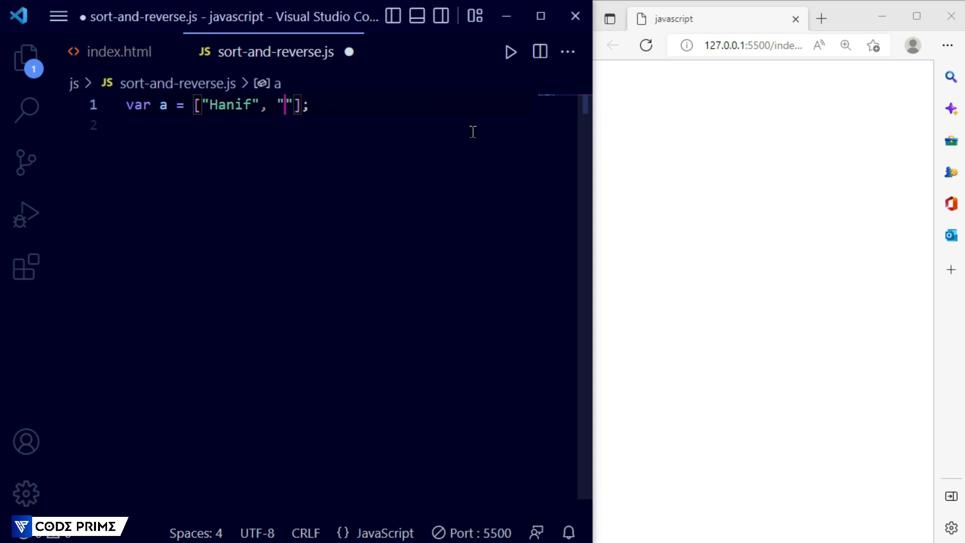
text(Rub)
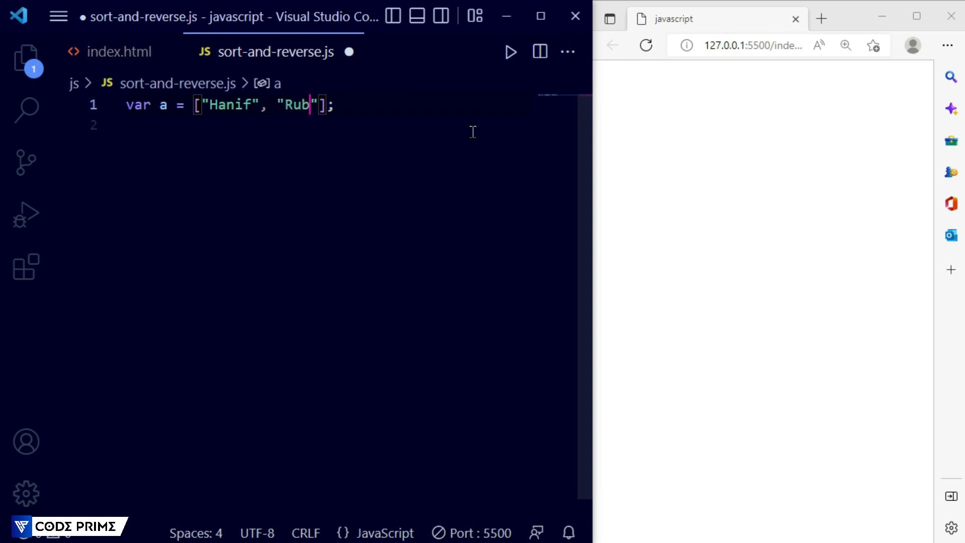
text(ia)
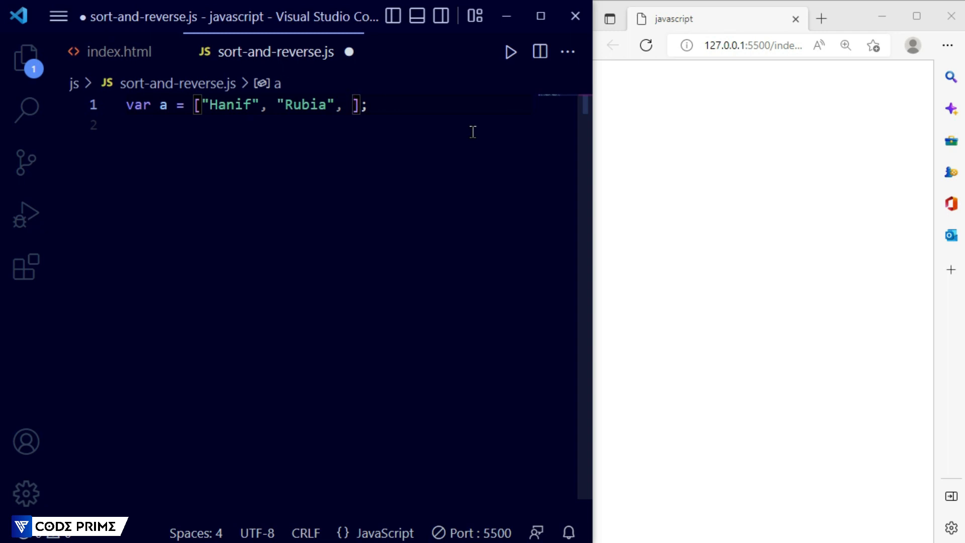
text(")
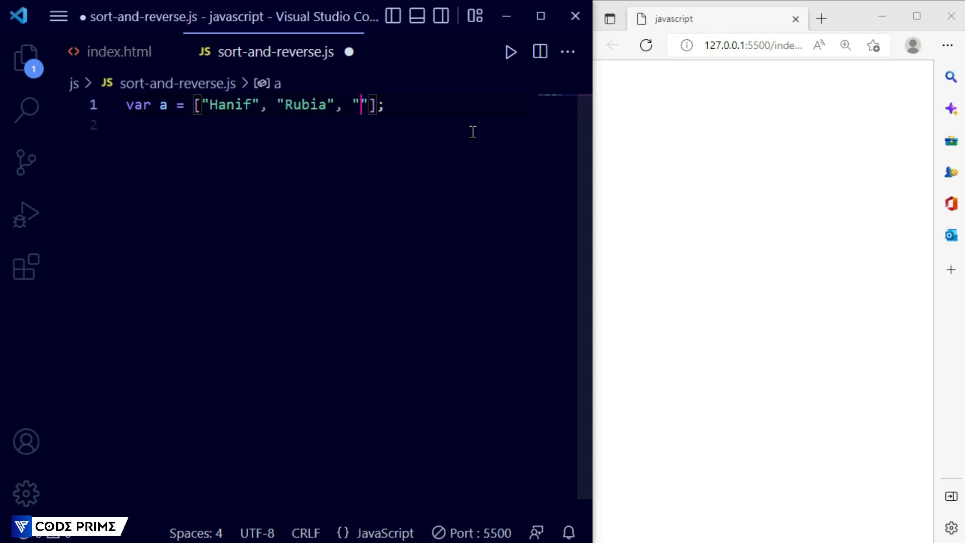
text(Hassa)
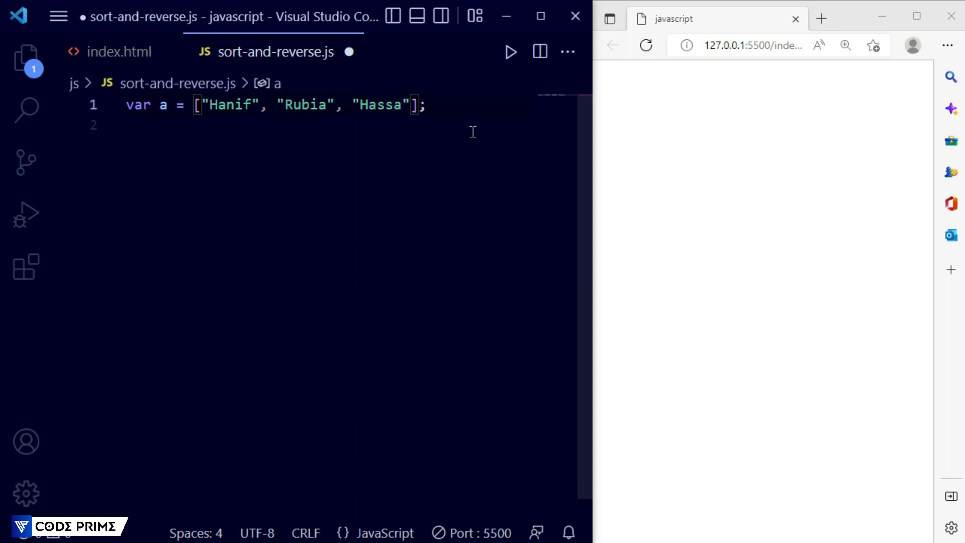
text(n)
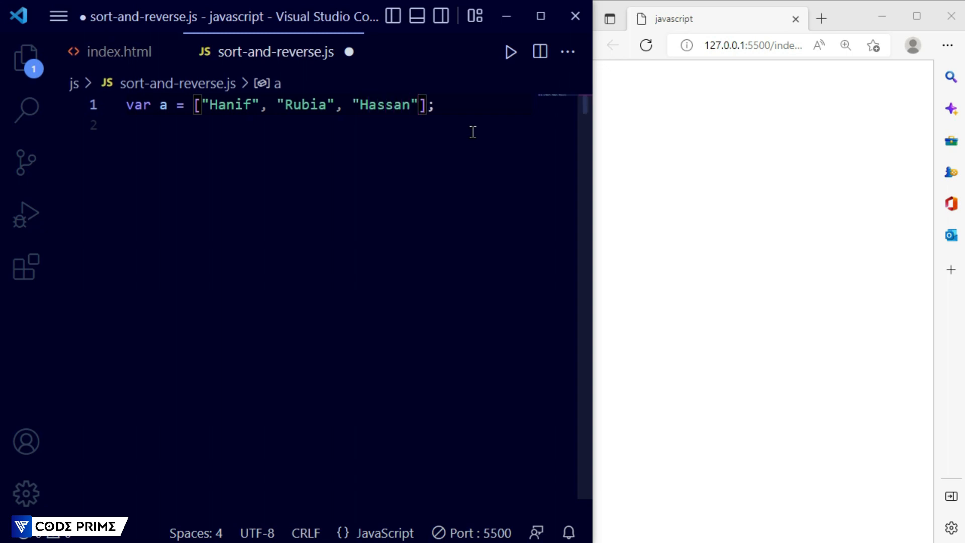
text(, "A")
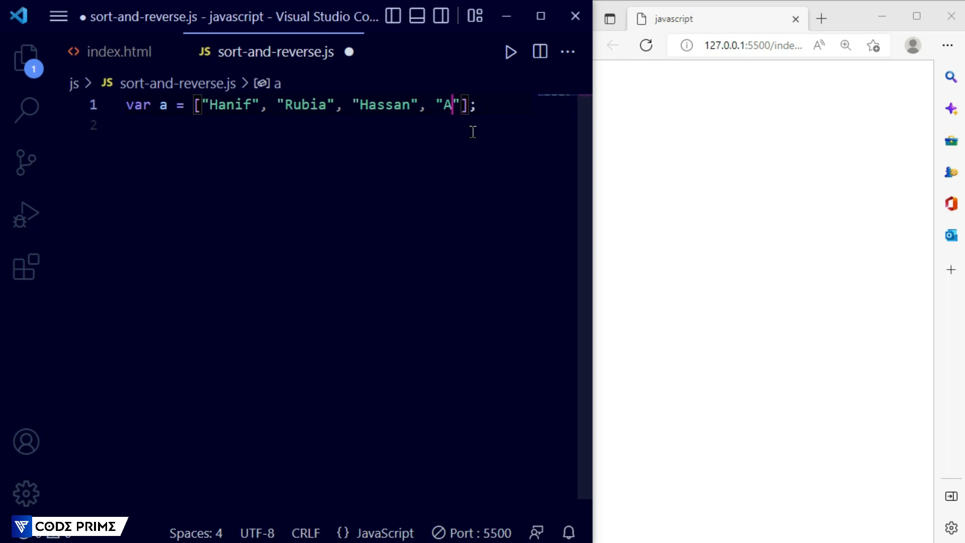
text(bbas)
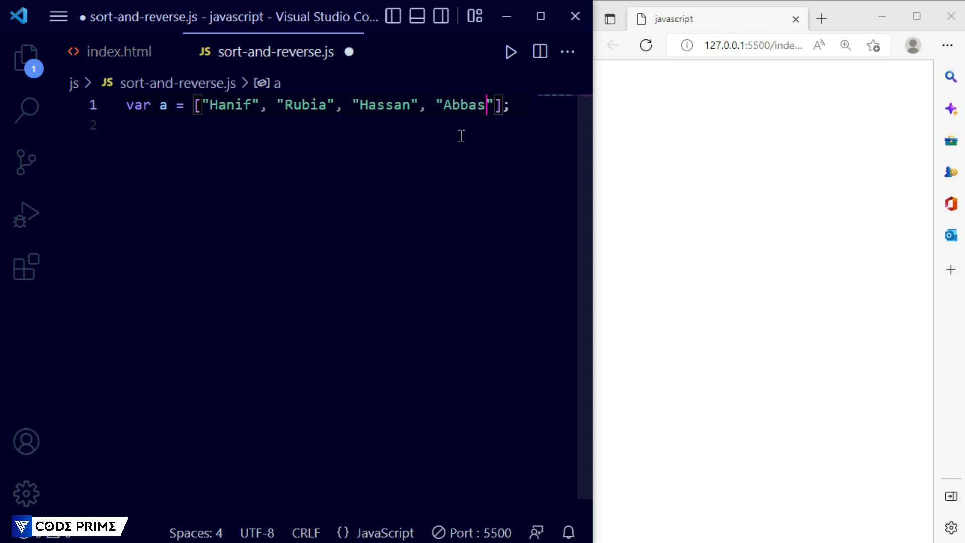
key(ctrl+s)
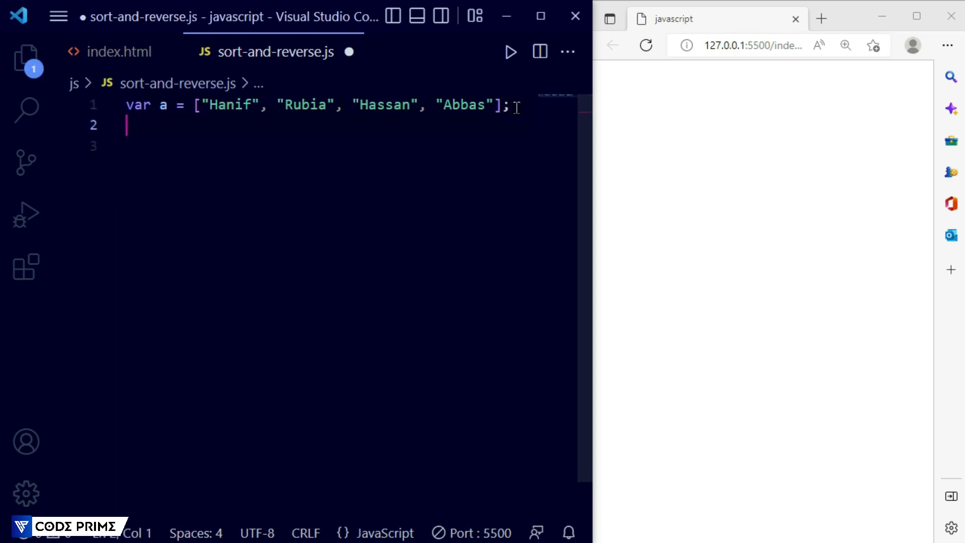
Step: Add document.write(a); so the browser shows Hanif,Rubia,Hassan,Abbas
text(document)
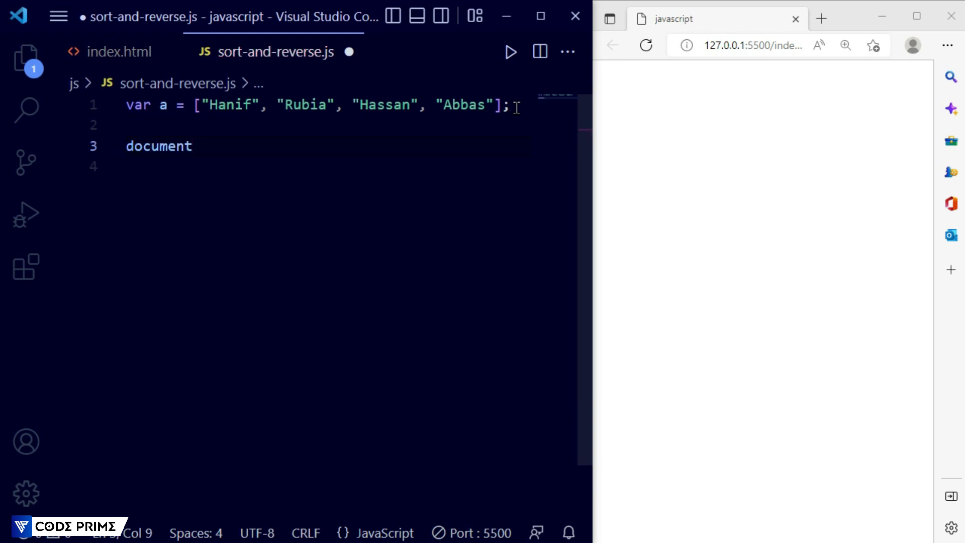
text(.write)
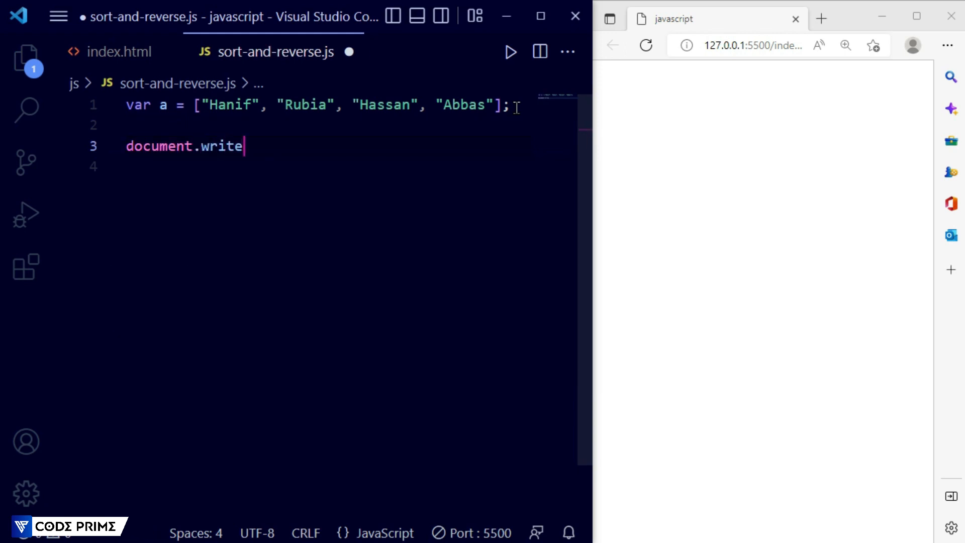
text(())
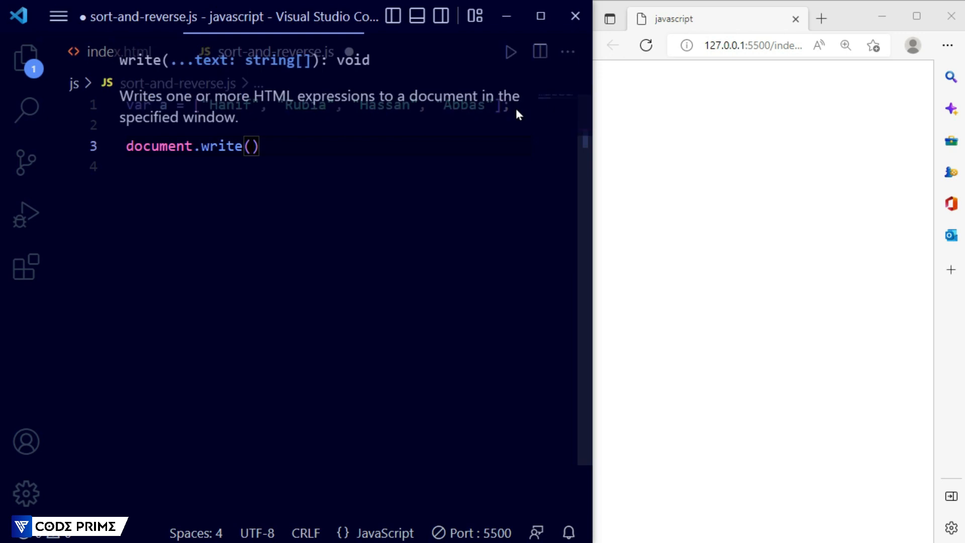
text(a)
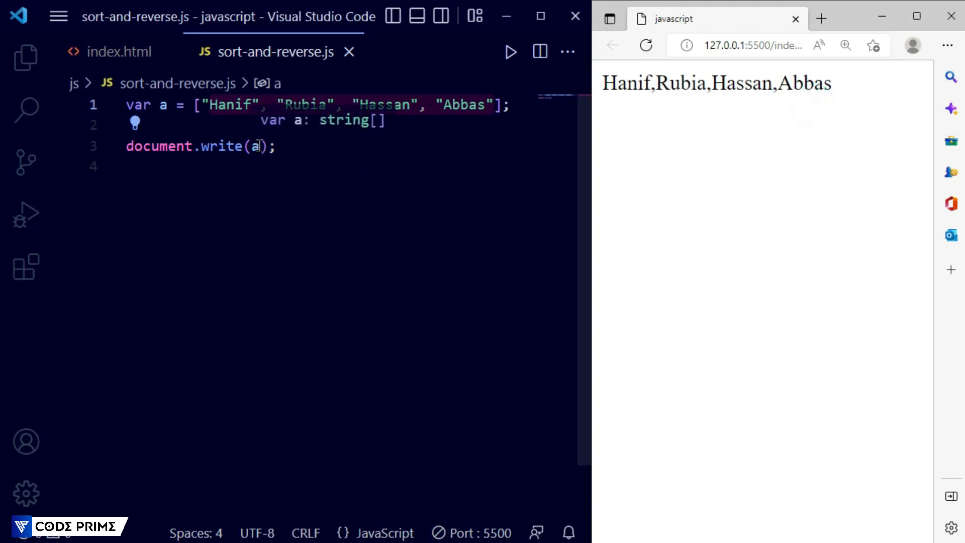
click(254, 146)
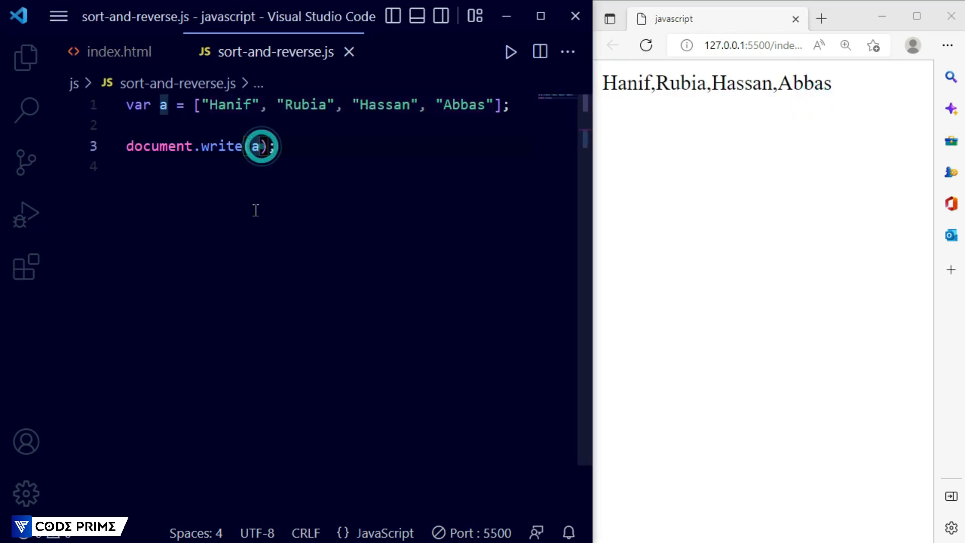
Step: Append + "<br>" inside document.write(a) so the names end with a line break
text(+)
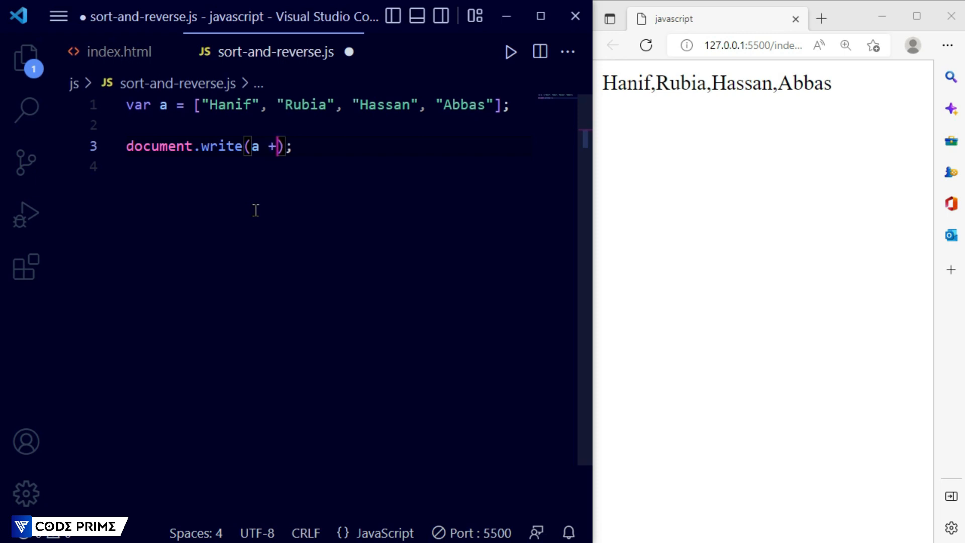
text("")
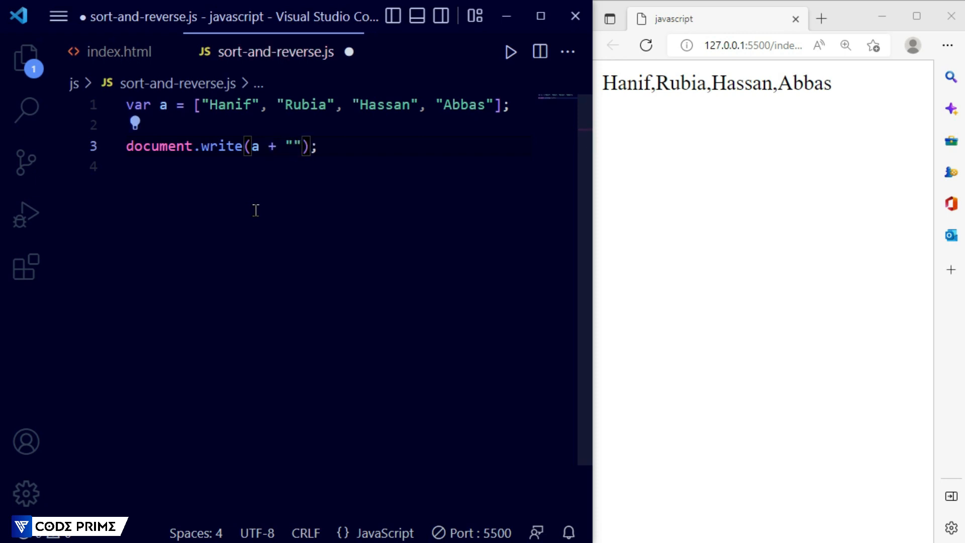
text(<br)
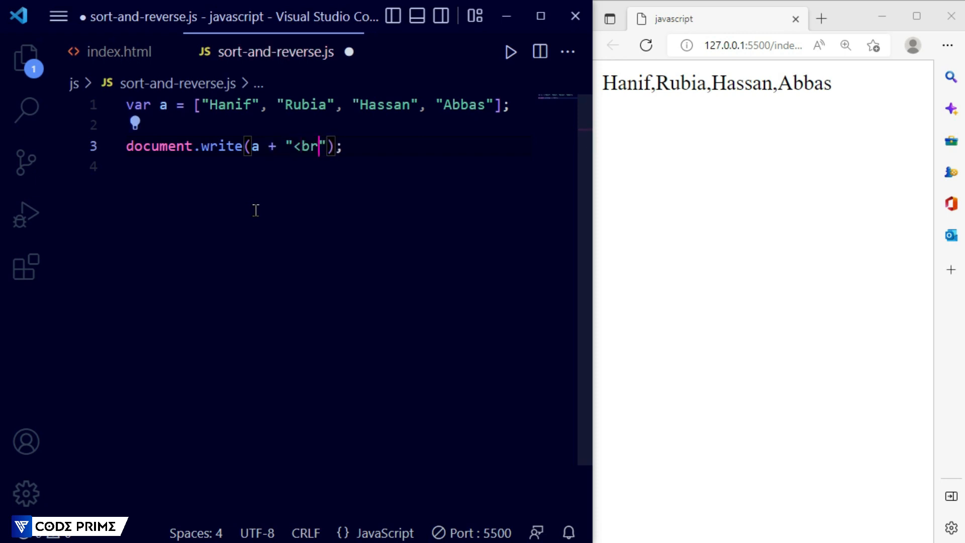
text(>)
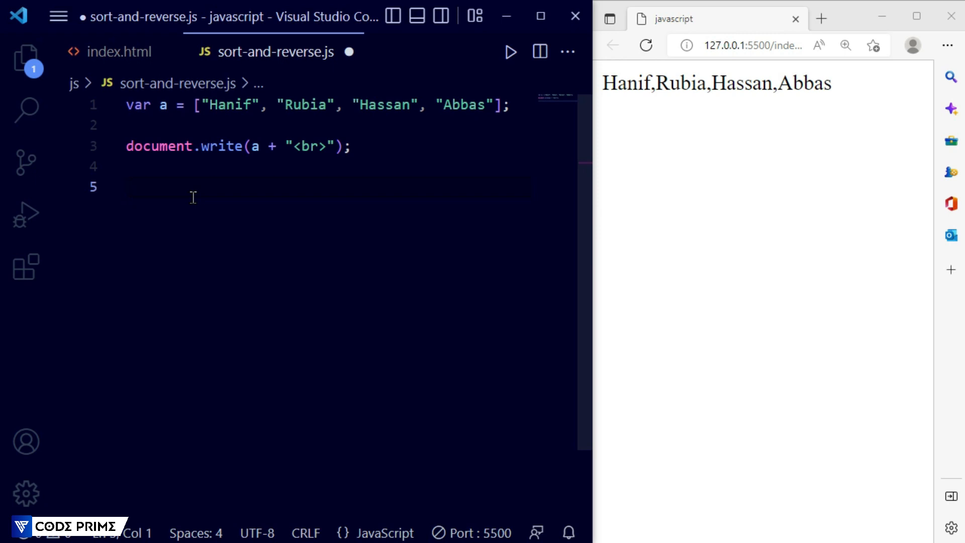
Step: Add a.sort(); and a second document.write(a + "<br>"); showing Abbas,Hanif,Hassan,Rubia
text(a)
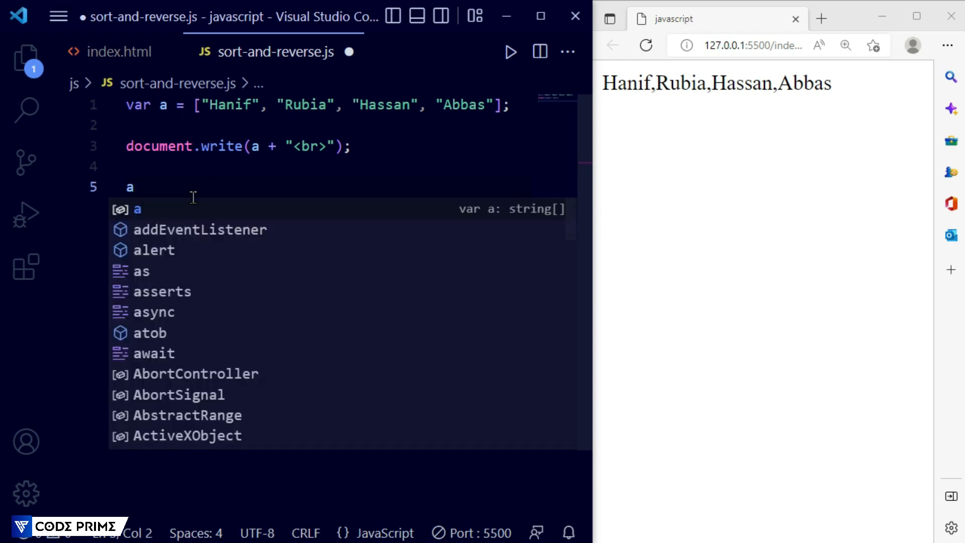
text(.)
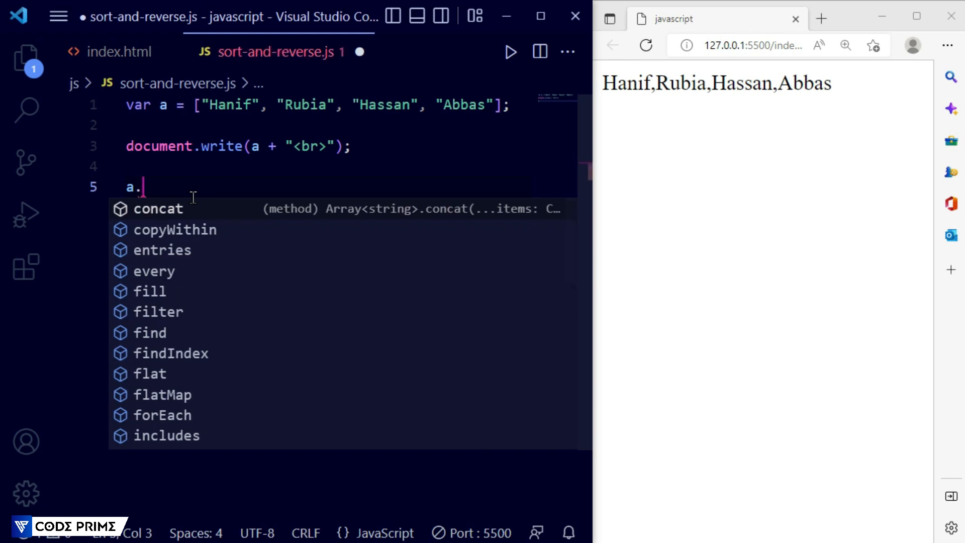
text(s)
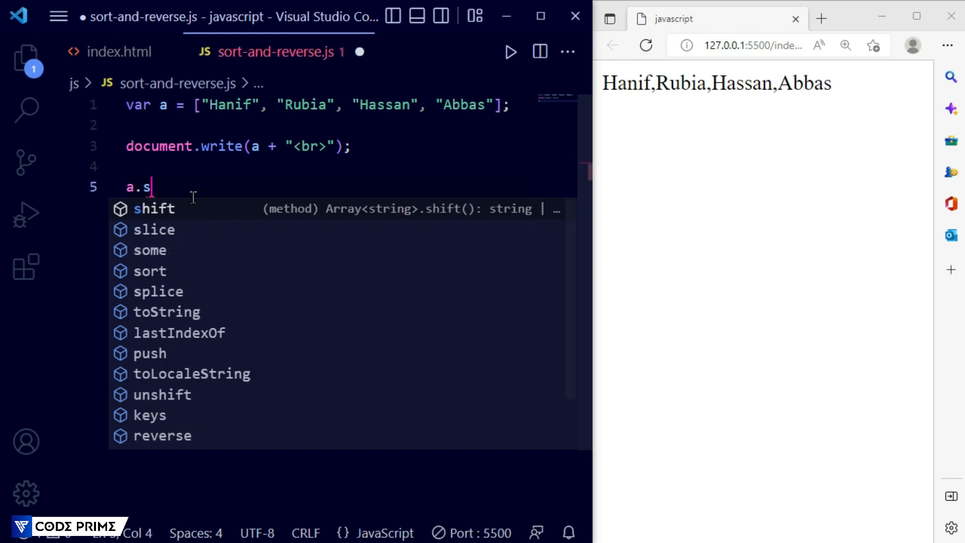
text(ort())
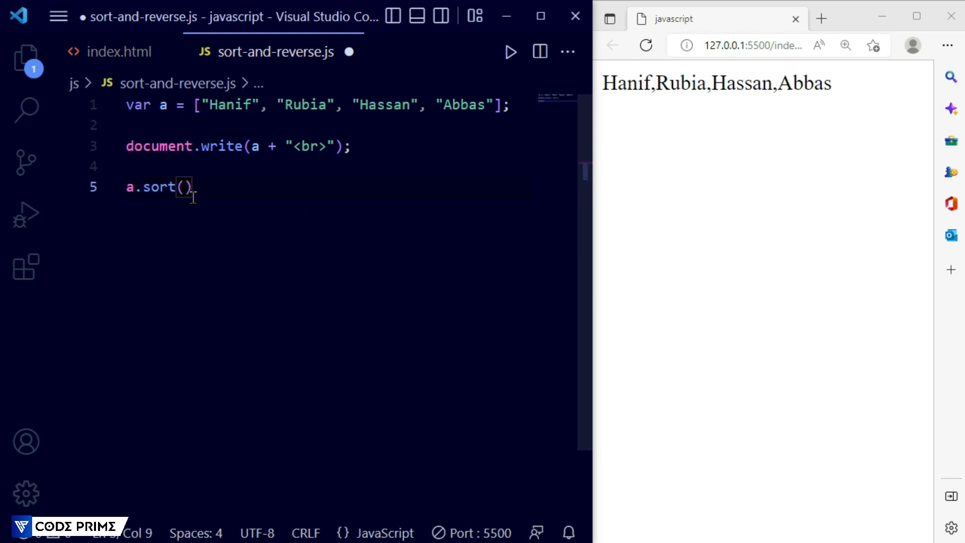
text(;)
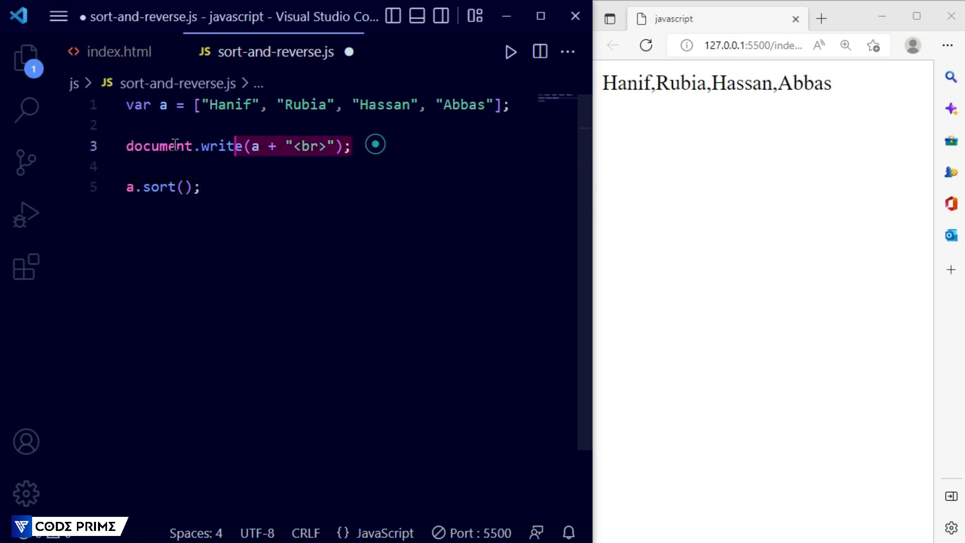
right_click(175, 145)
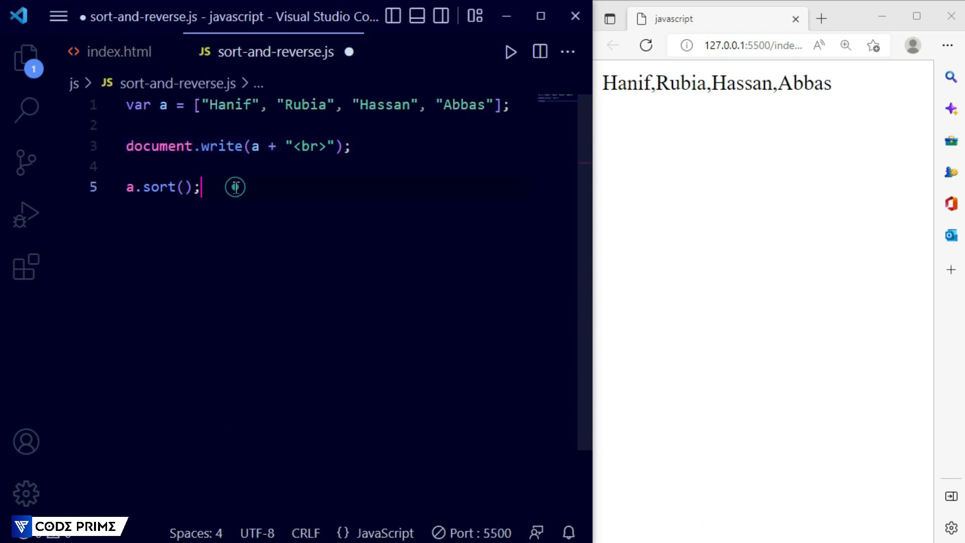
text(document.write(a + "<br>");)
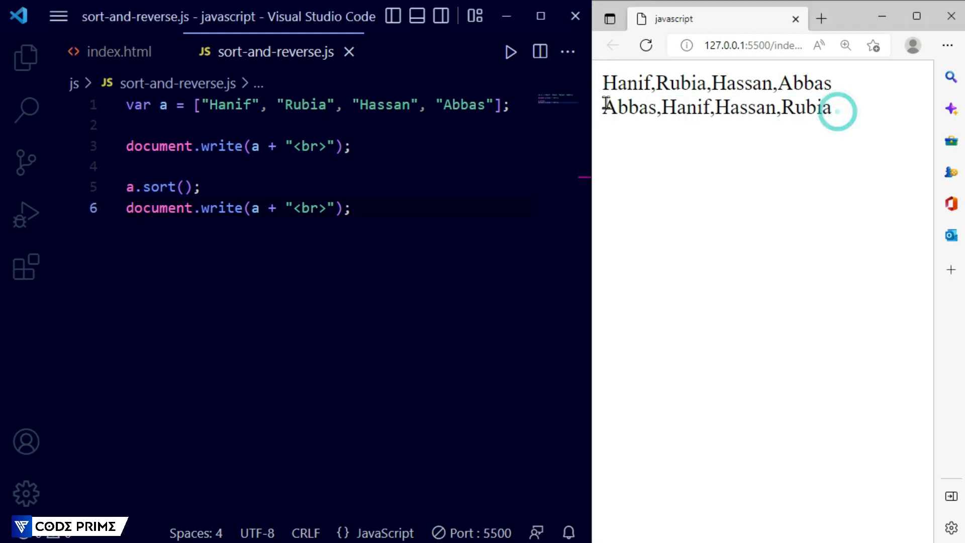
click(702, 136)
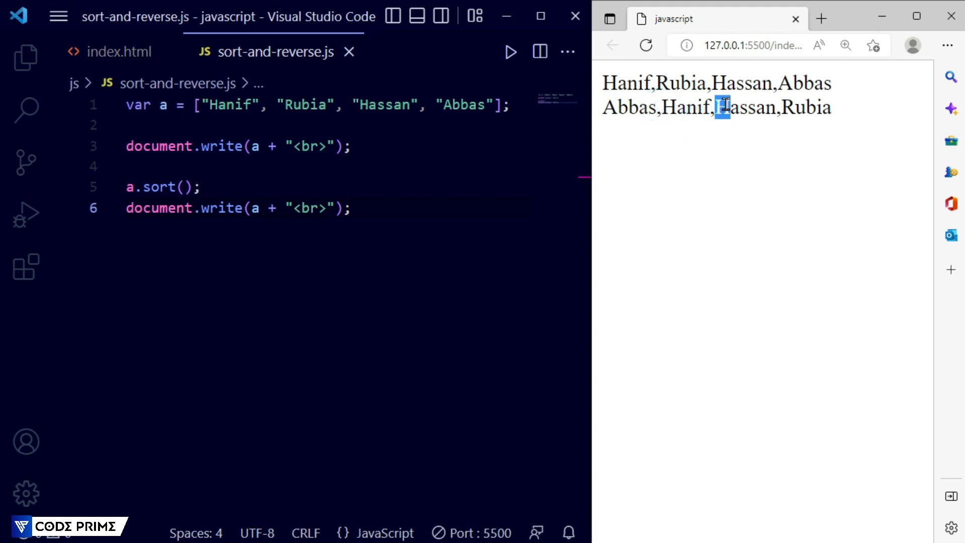
double_click(796, 108)
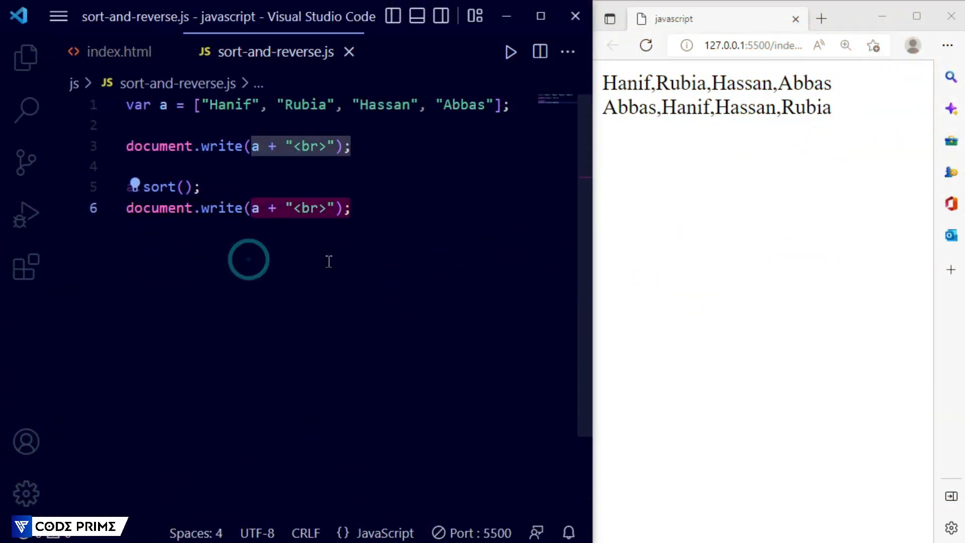
Step: Add a.reverse(); and a third document.write(a + "<br>"); showing Rubia,Hassan,Hanif,Abbas
click(353, 208)
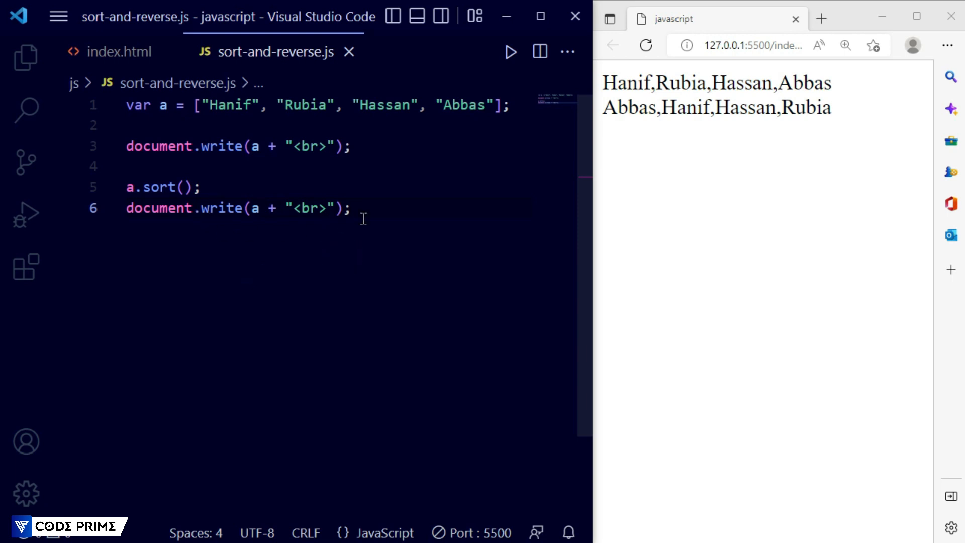
text(a)
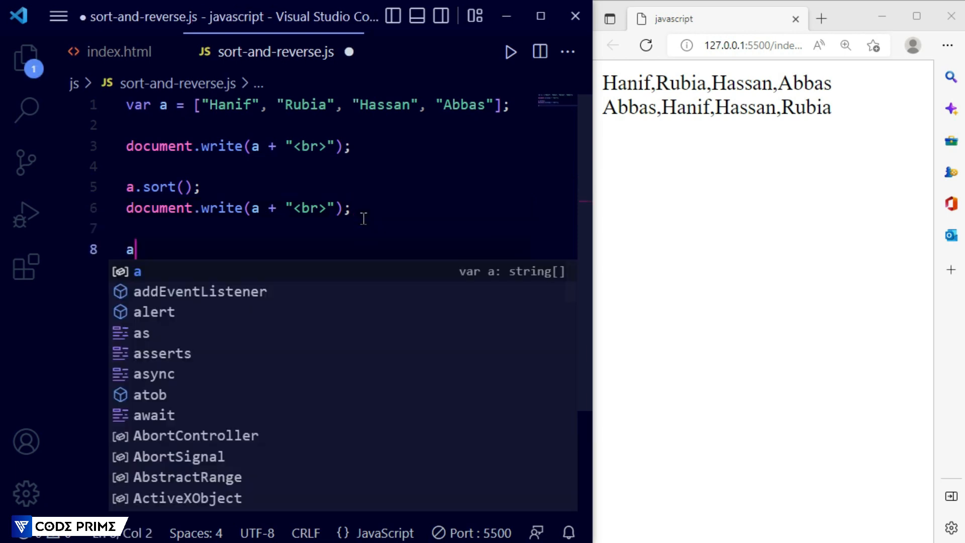
text(.)
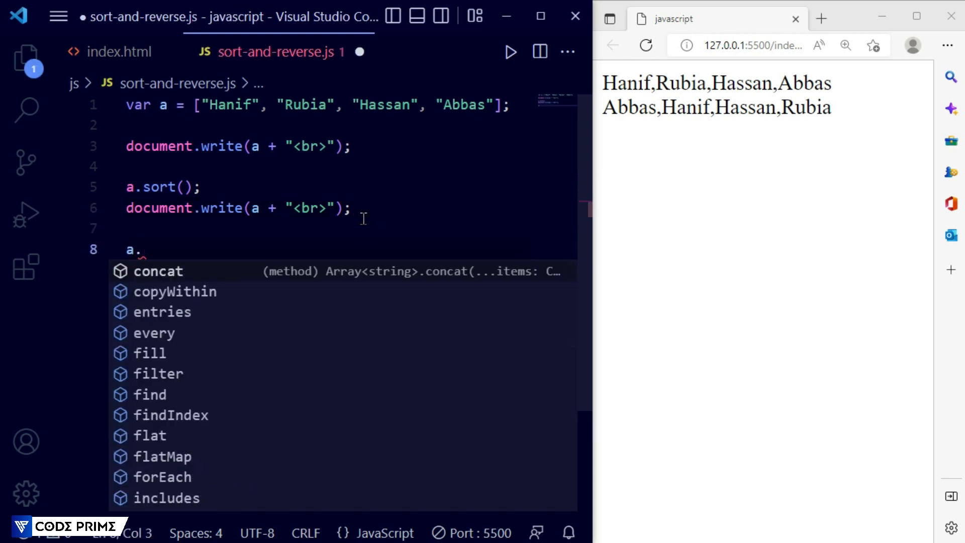
text(rev)
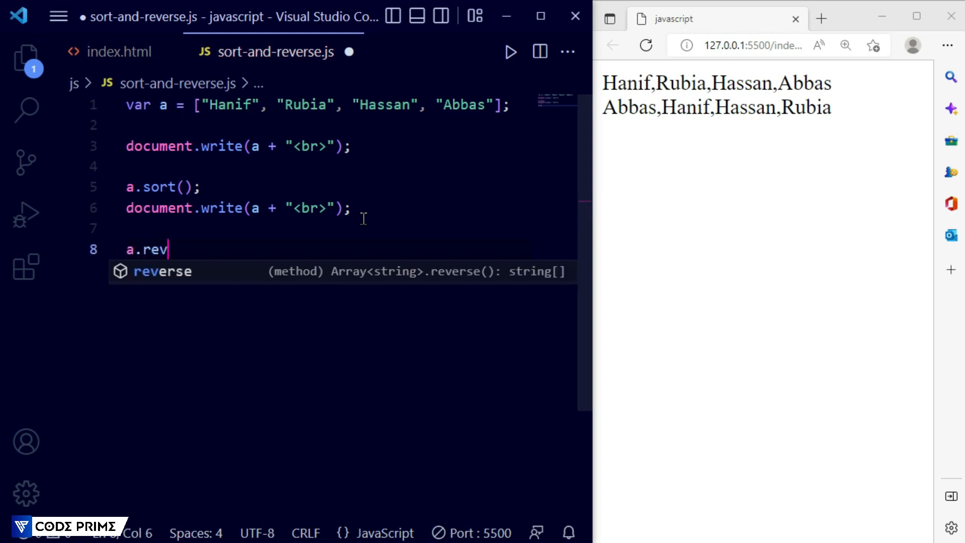
key(Tab)
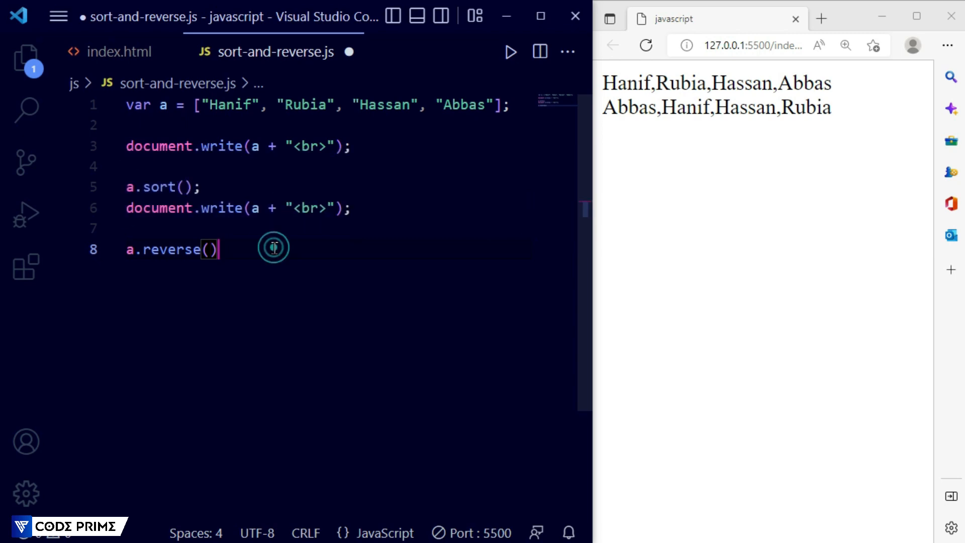
text(;)
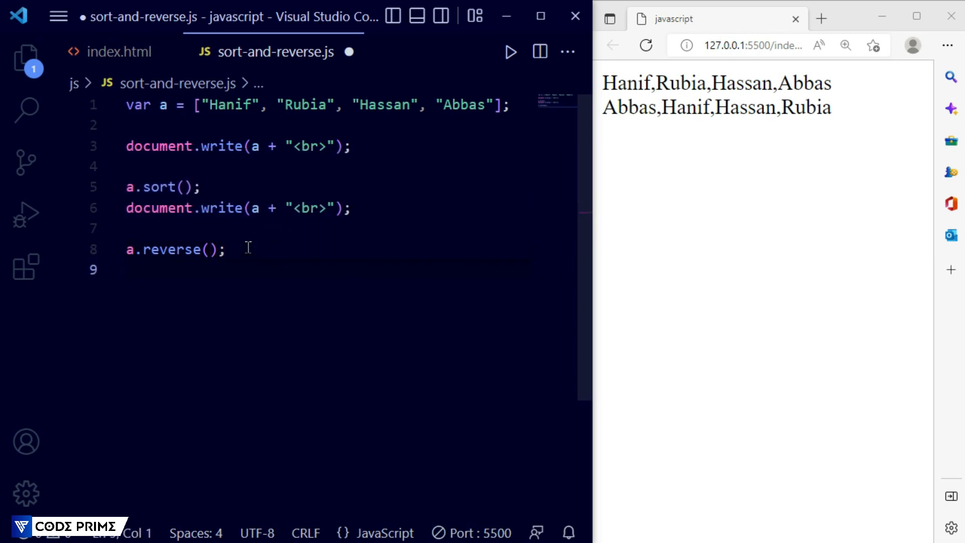
click(350, 208)
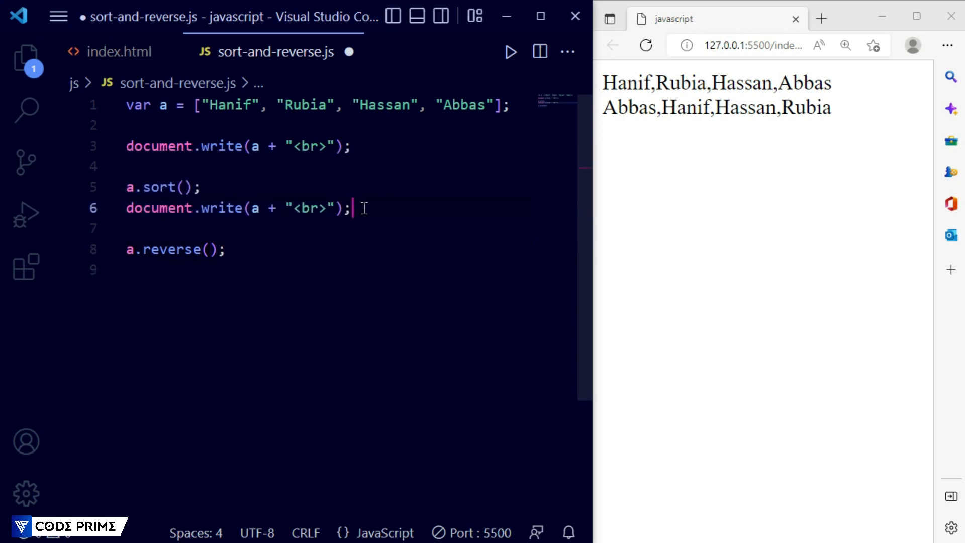
right_click(362, 208)
text(document.write(a + "<br>");)
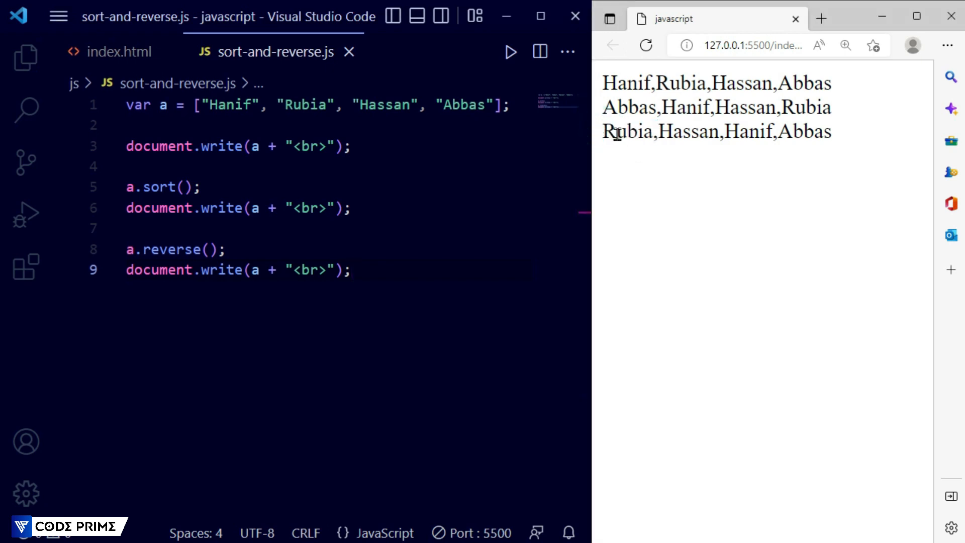
mouse_move(741, 132)
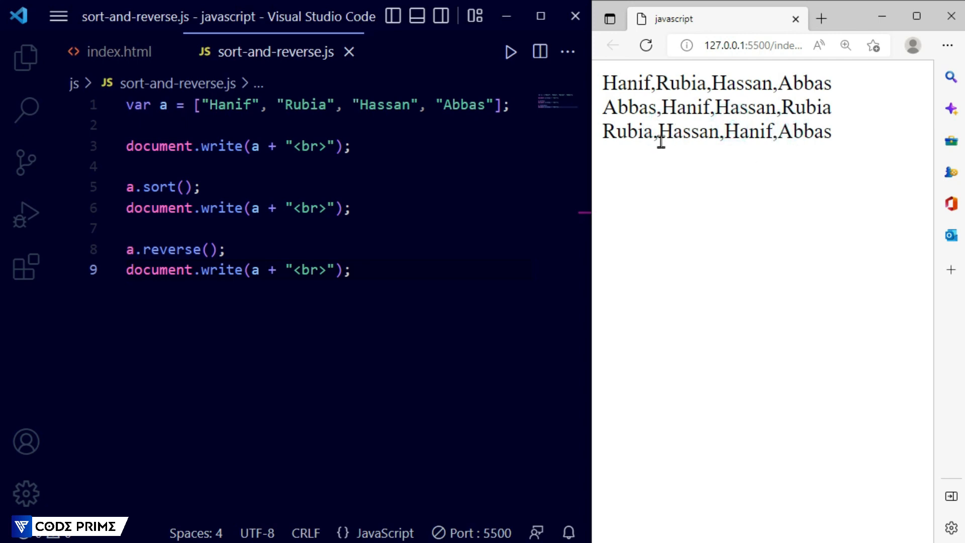
drag(618, 131, 830, 130)
text(<)
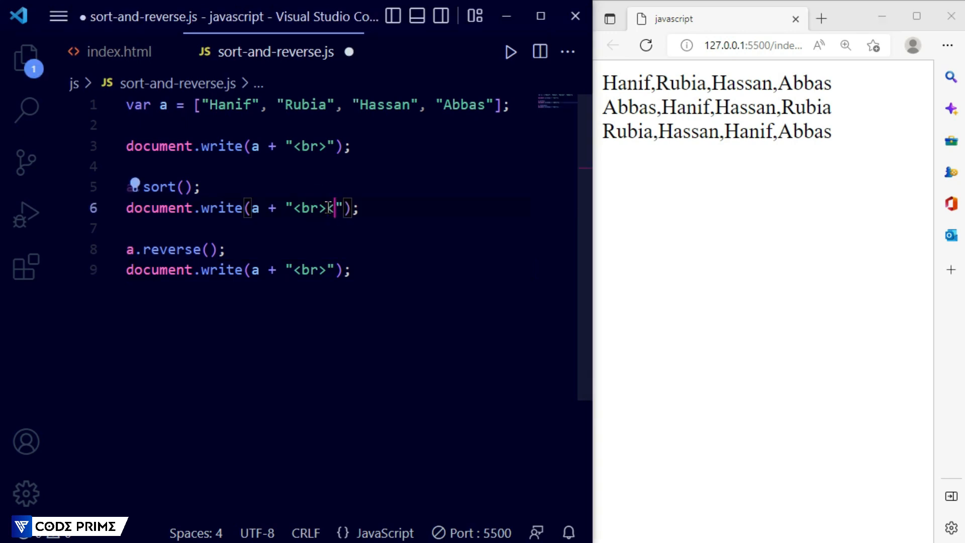
Step: Change "<br>" to "<br><br>" in the first two write calls and save
text(br>)
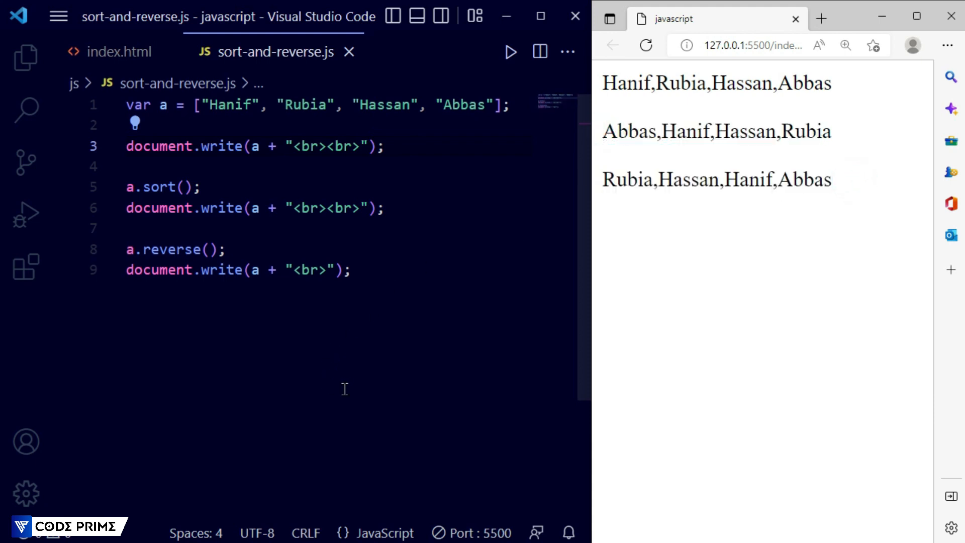
mouse_move(323, 378)
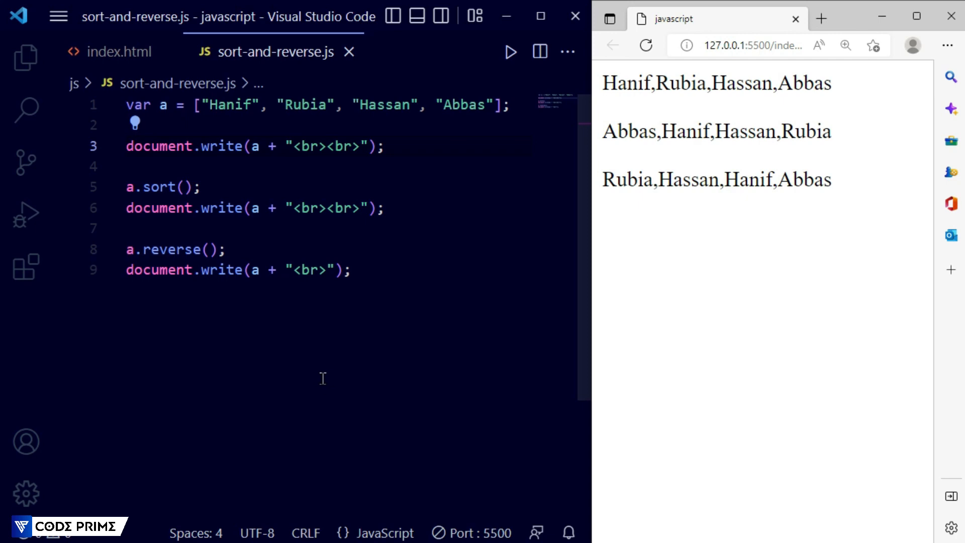
mouse_move(325, 377)
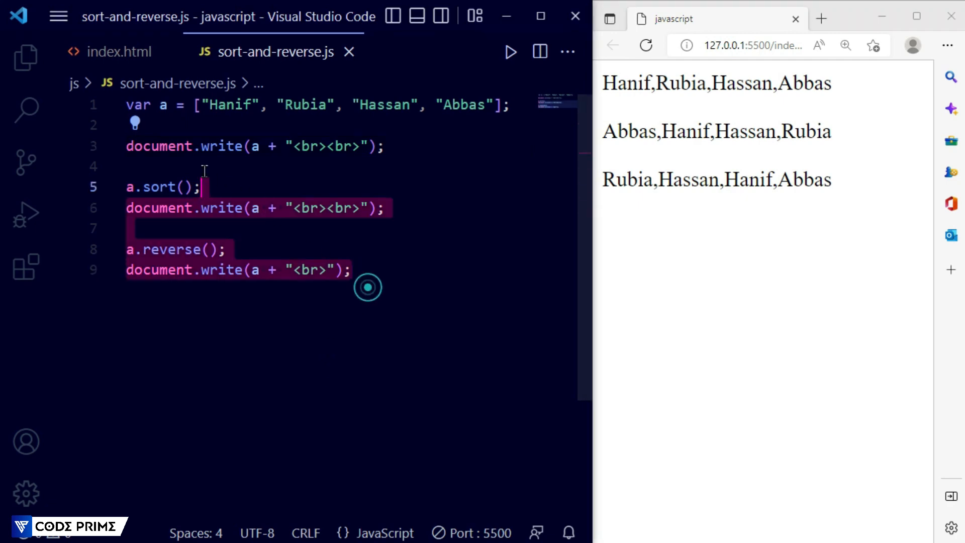
click(394, 334)
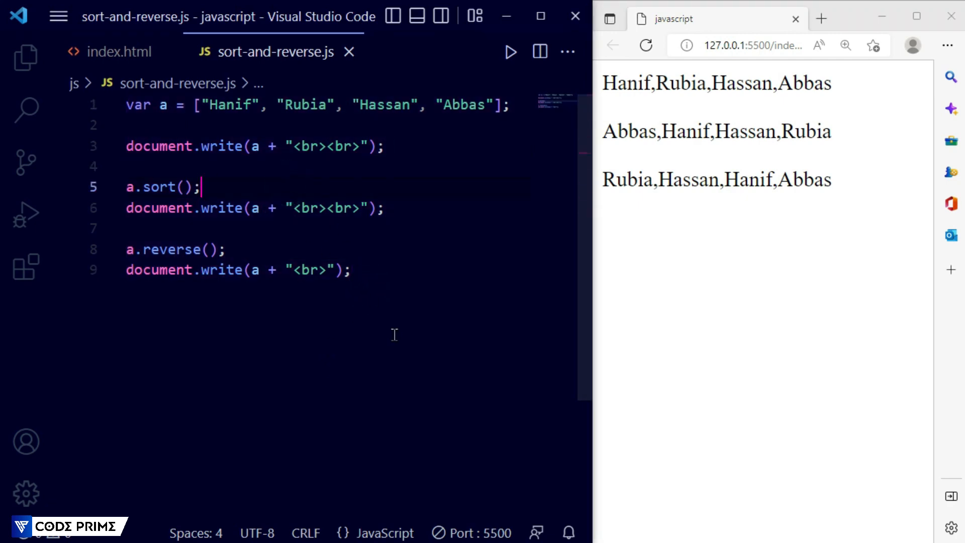
mouse_move(366, 344)
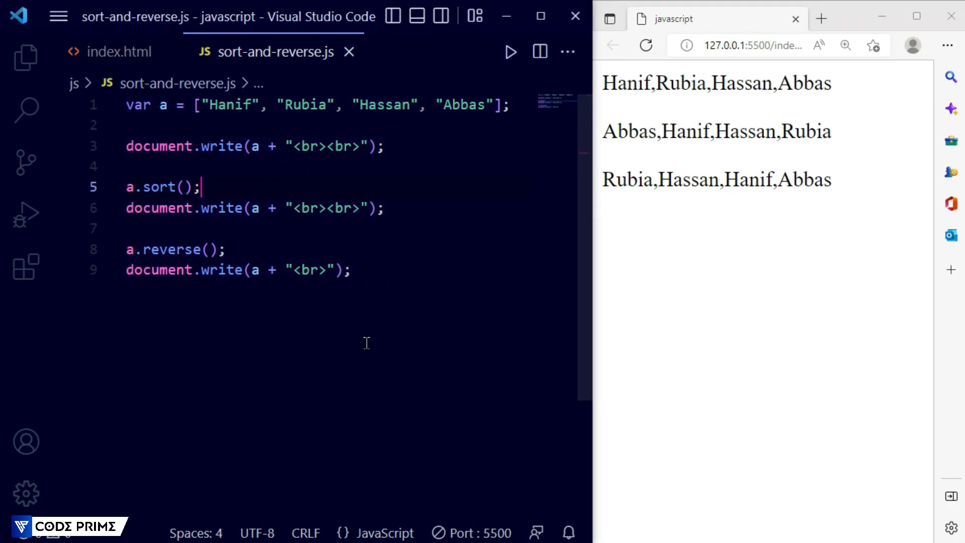